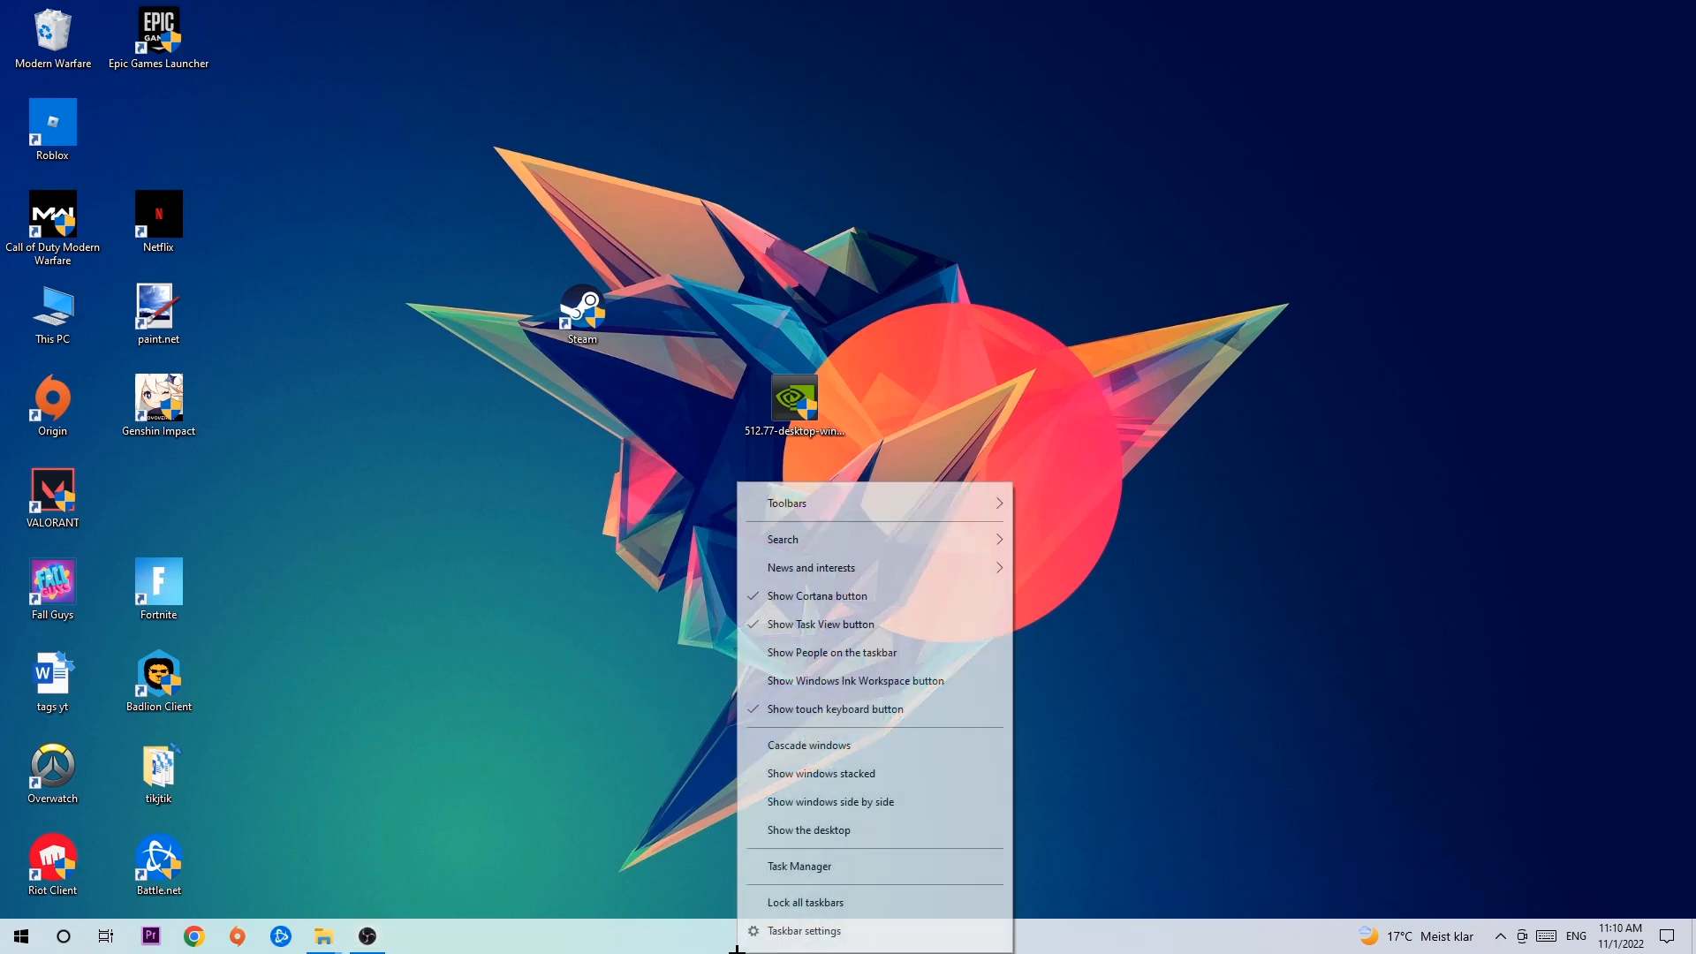
Launch Task Manager from the taskbar menu to see running processes and their resource usage.
left_click(798, 865)
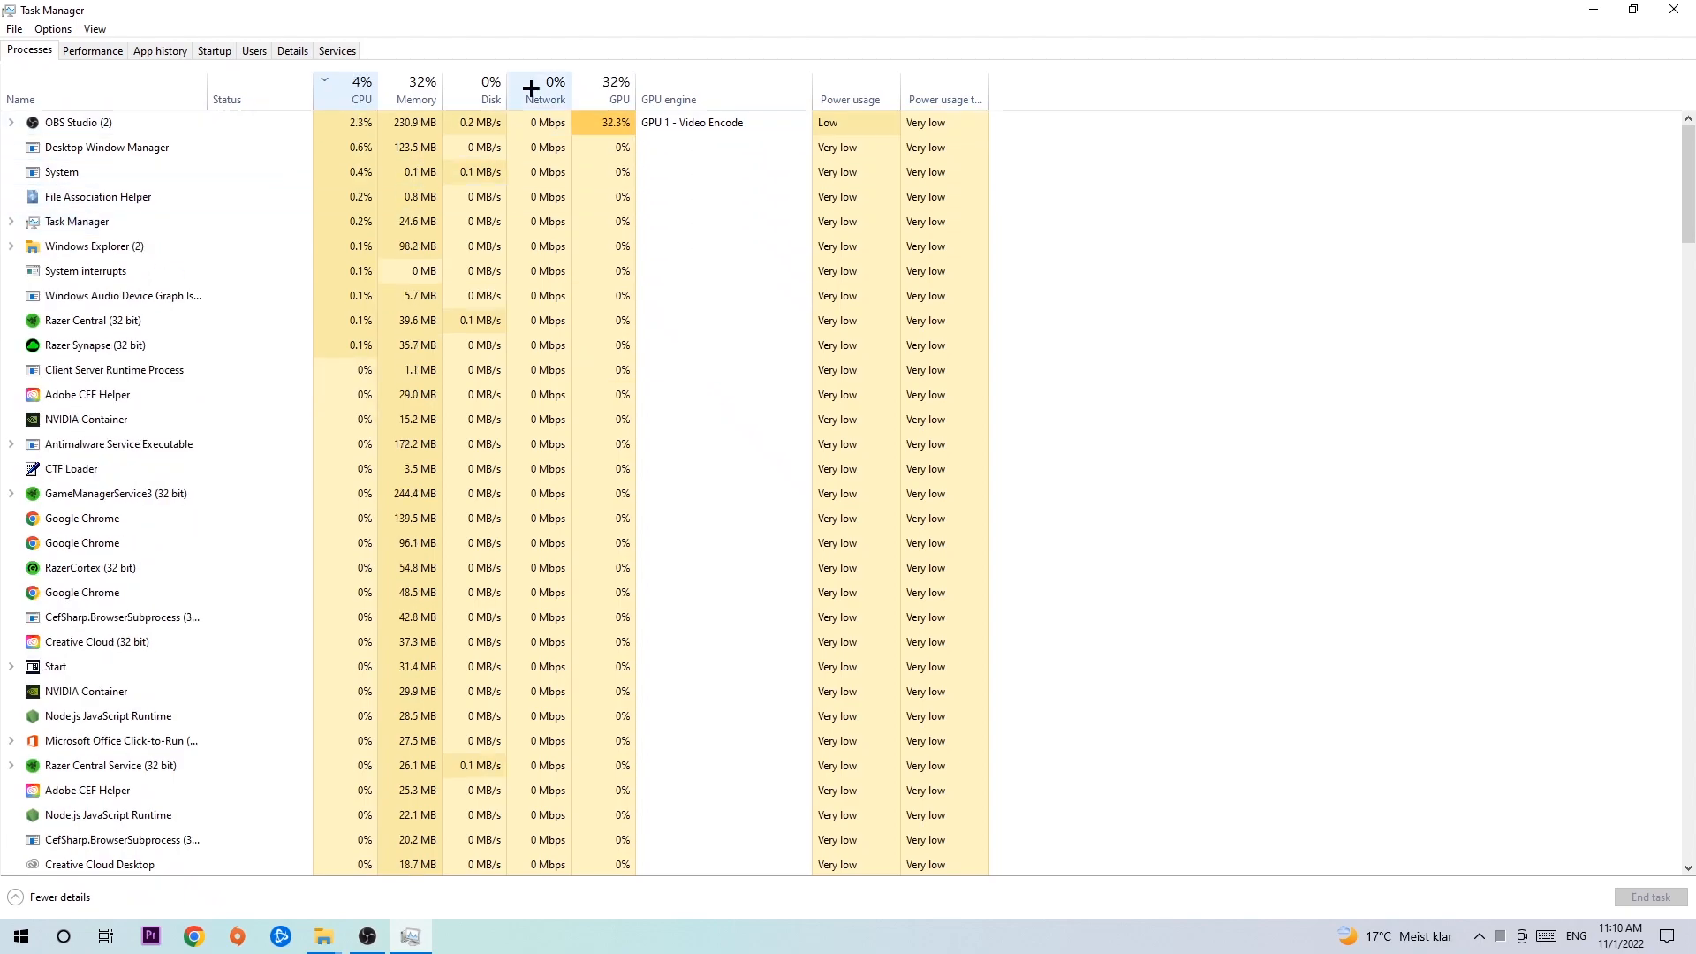
Close Task Manager and bring up Windows Settings from the Start menu.
left_click(617, 98)
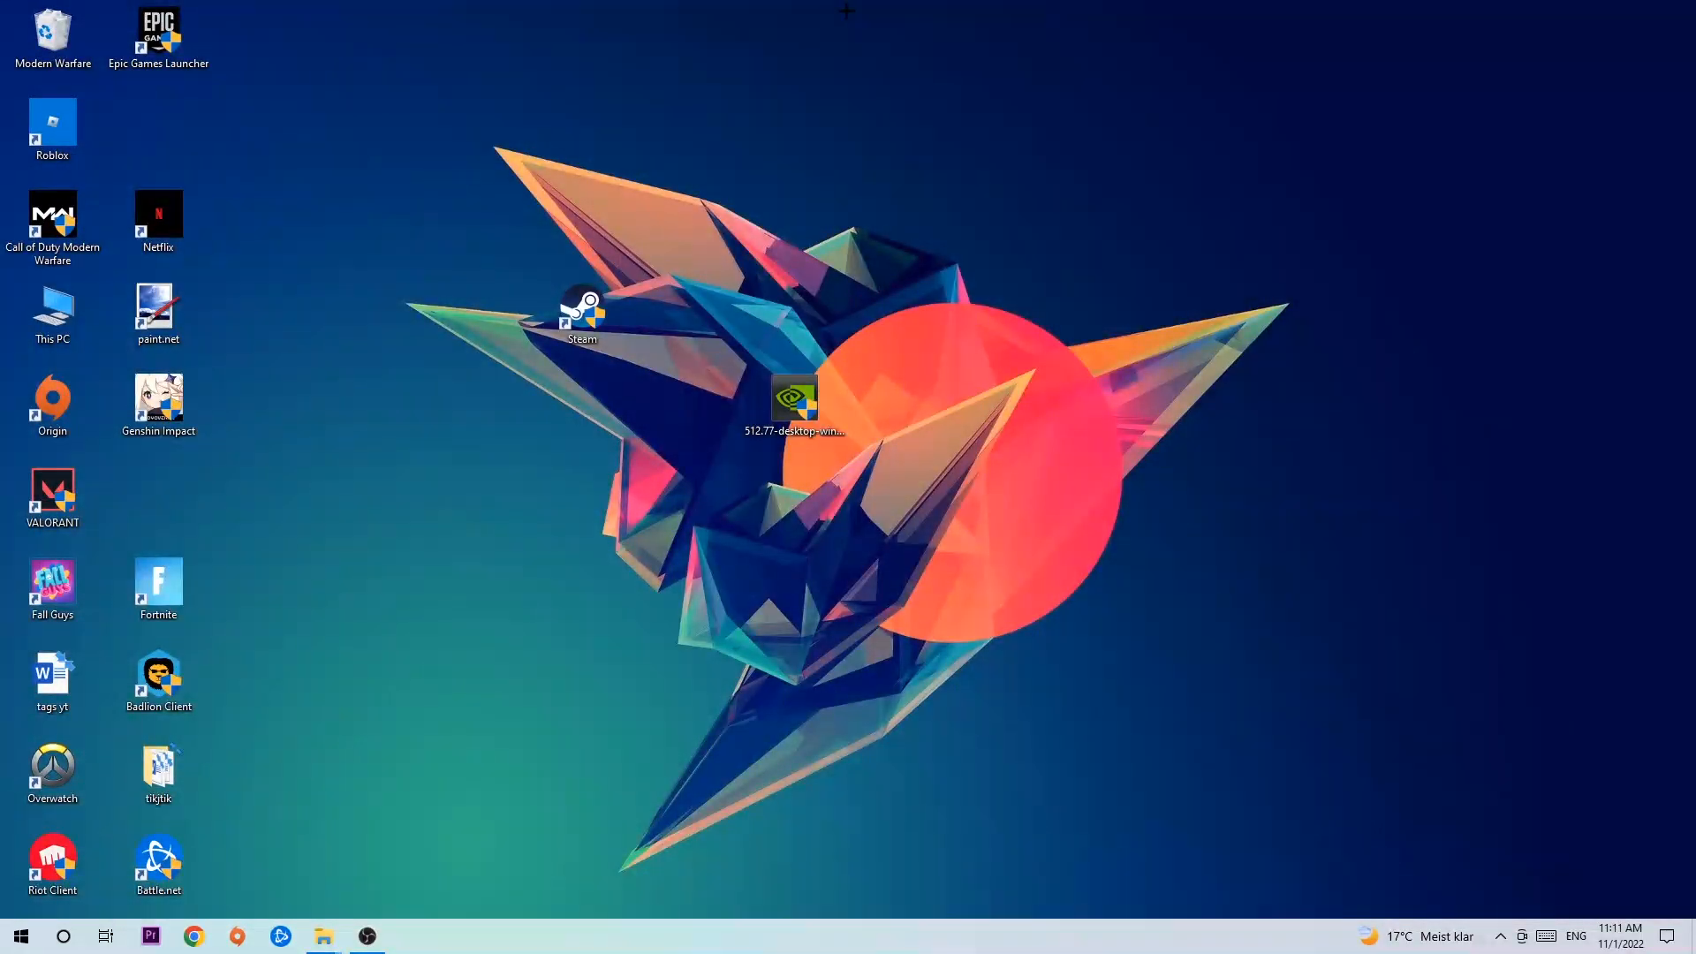
mouse_move(589, 443)
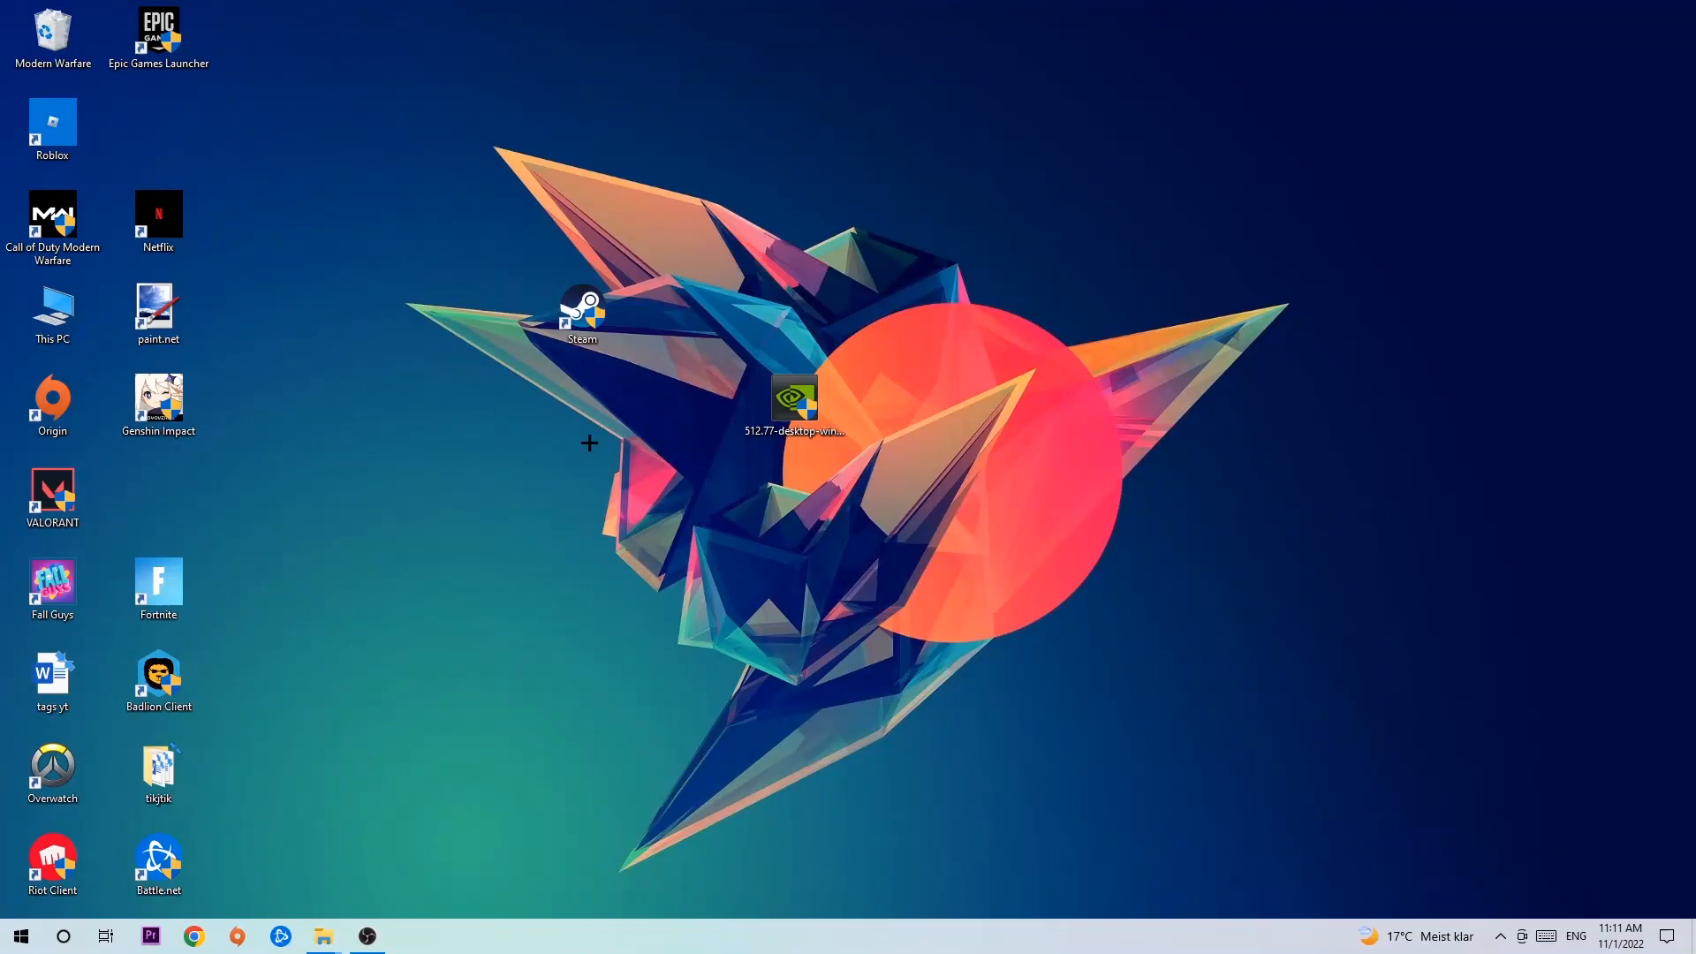
left_click(20, 935)
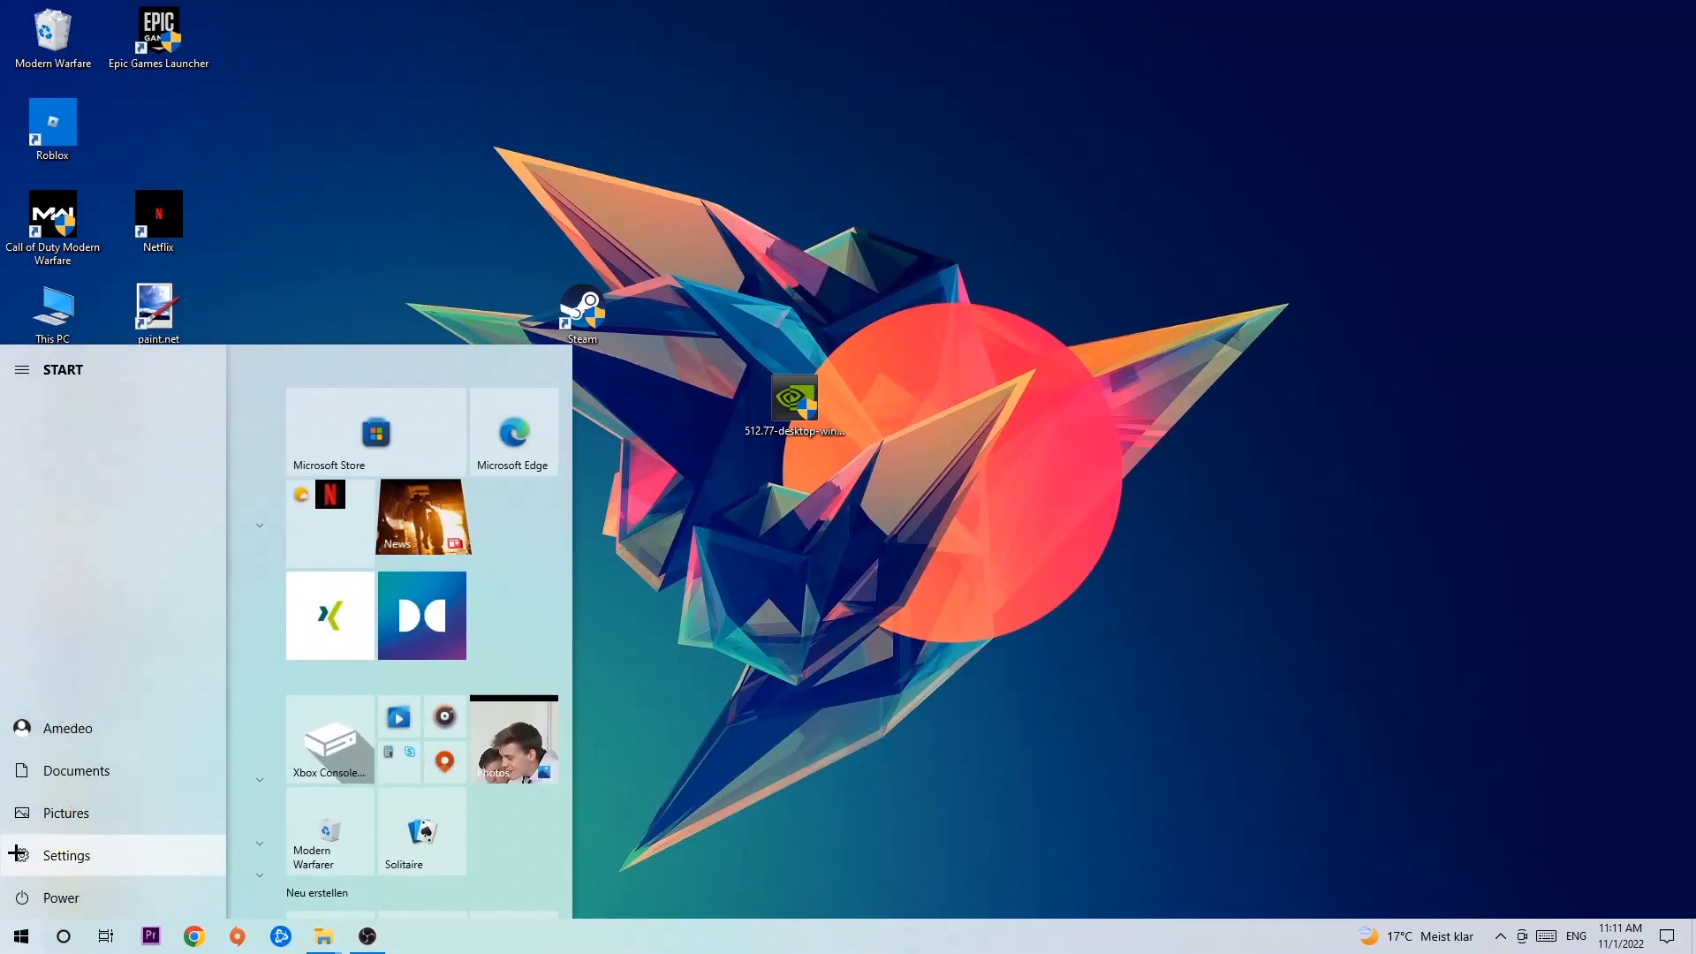
left_click(66, 856)
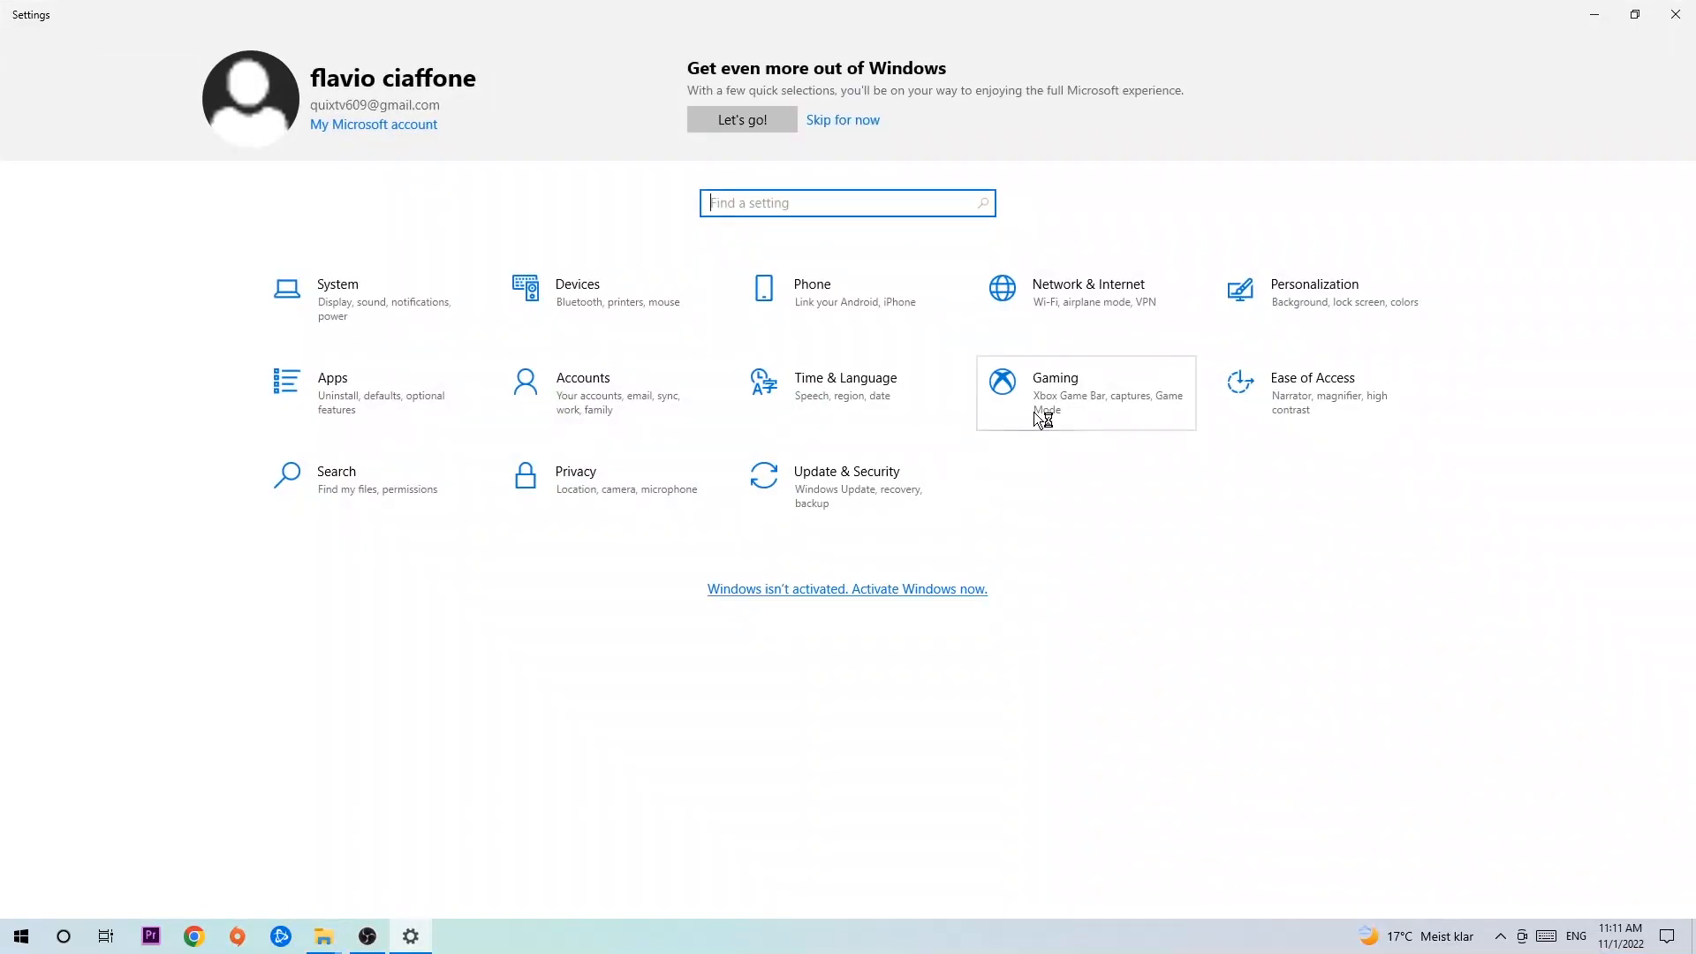
Go to the Gaming category's Xbox Game Bar page, confirming Game Bar is Off.
left_click(1084, 392)
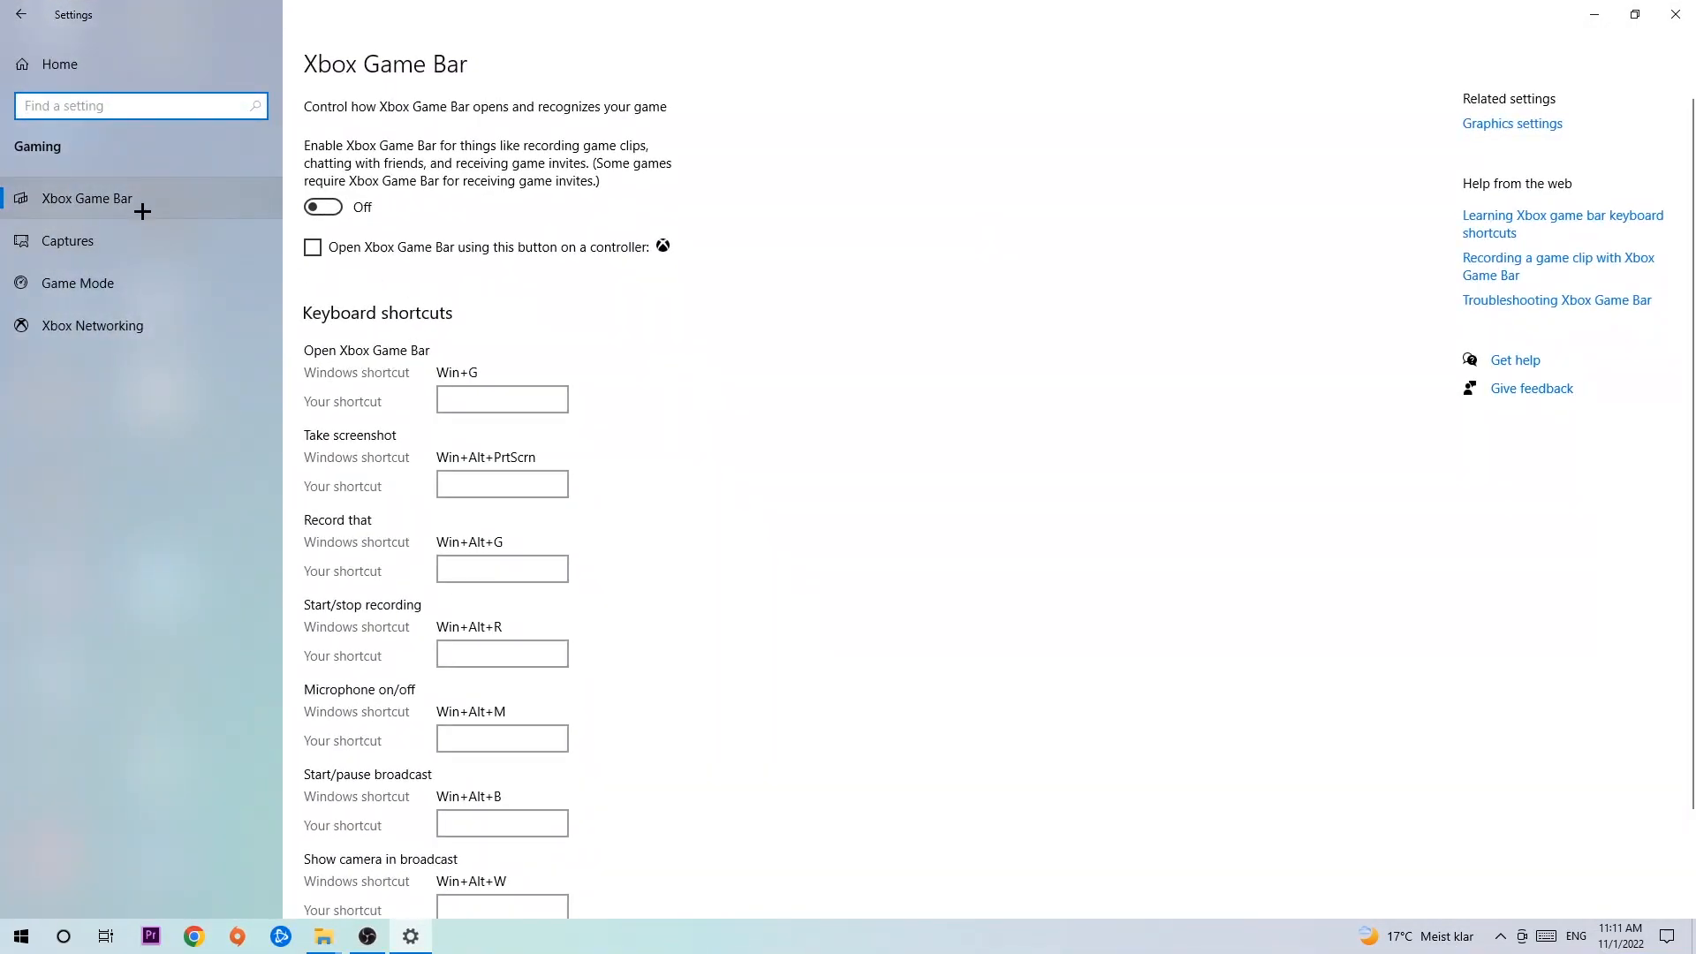
mouse_move(505, 232)
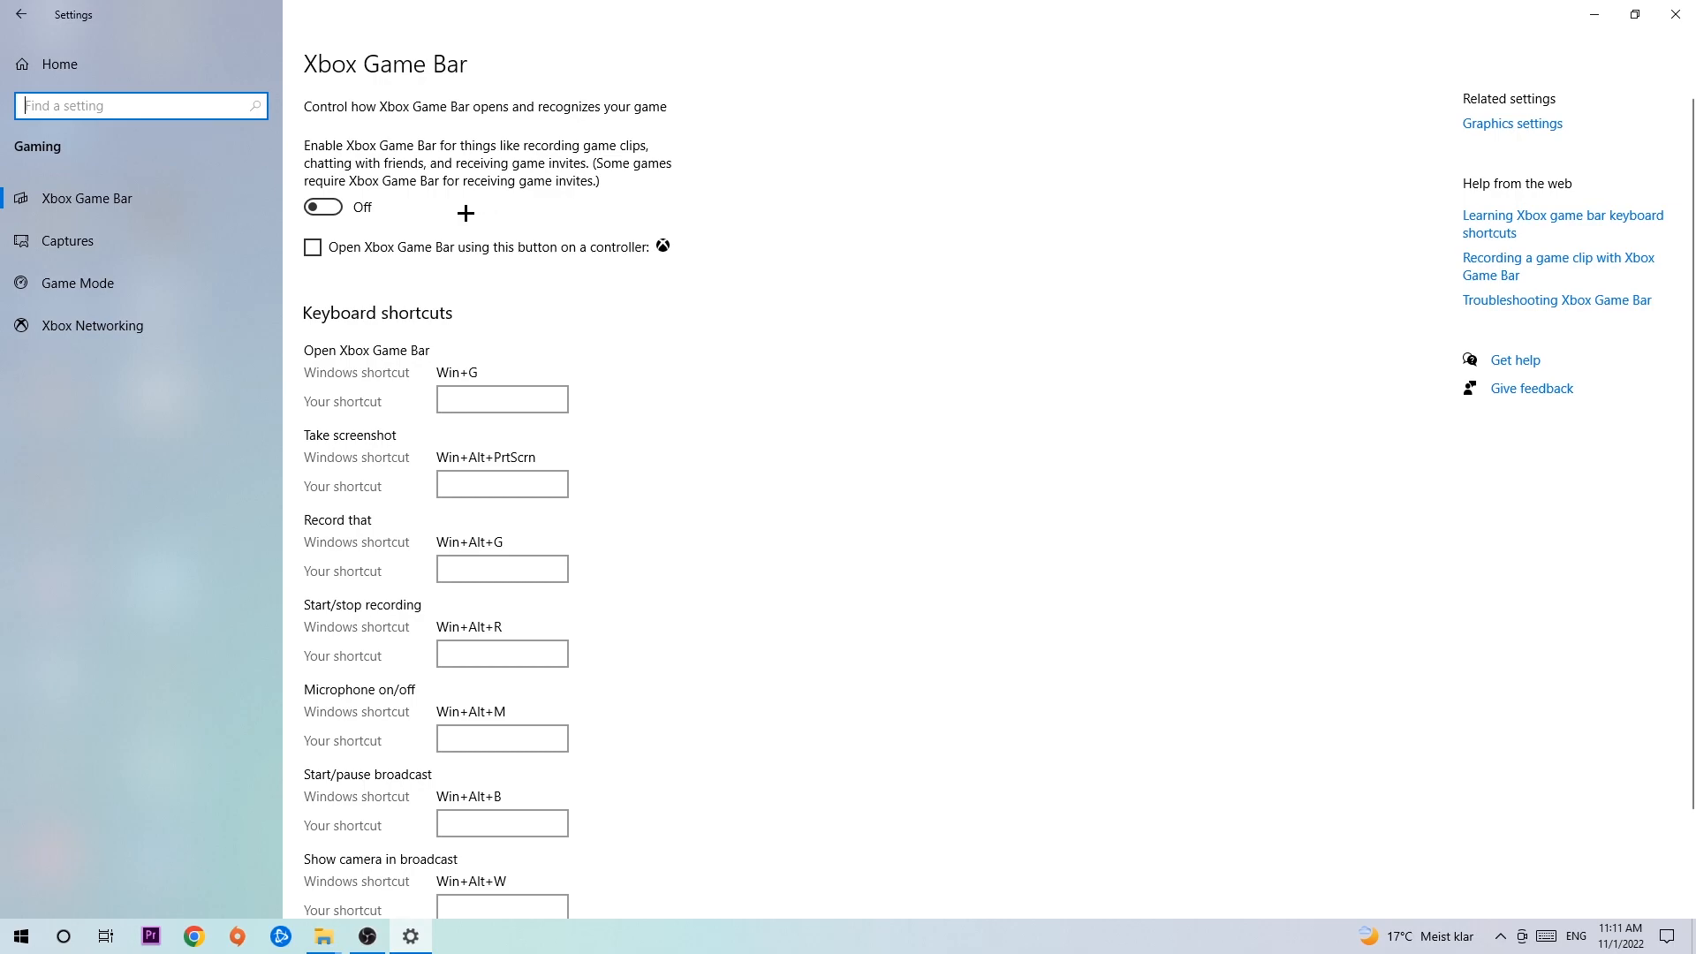
mouse_move(545, 366)
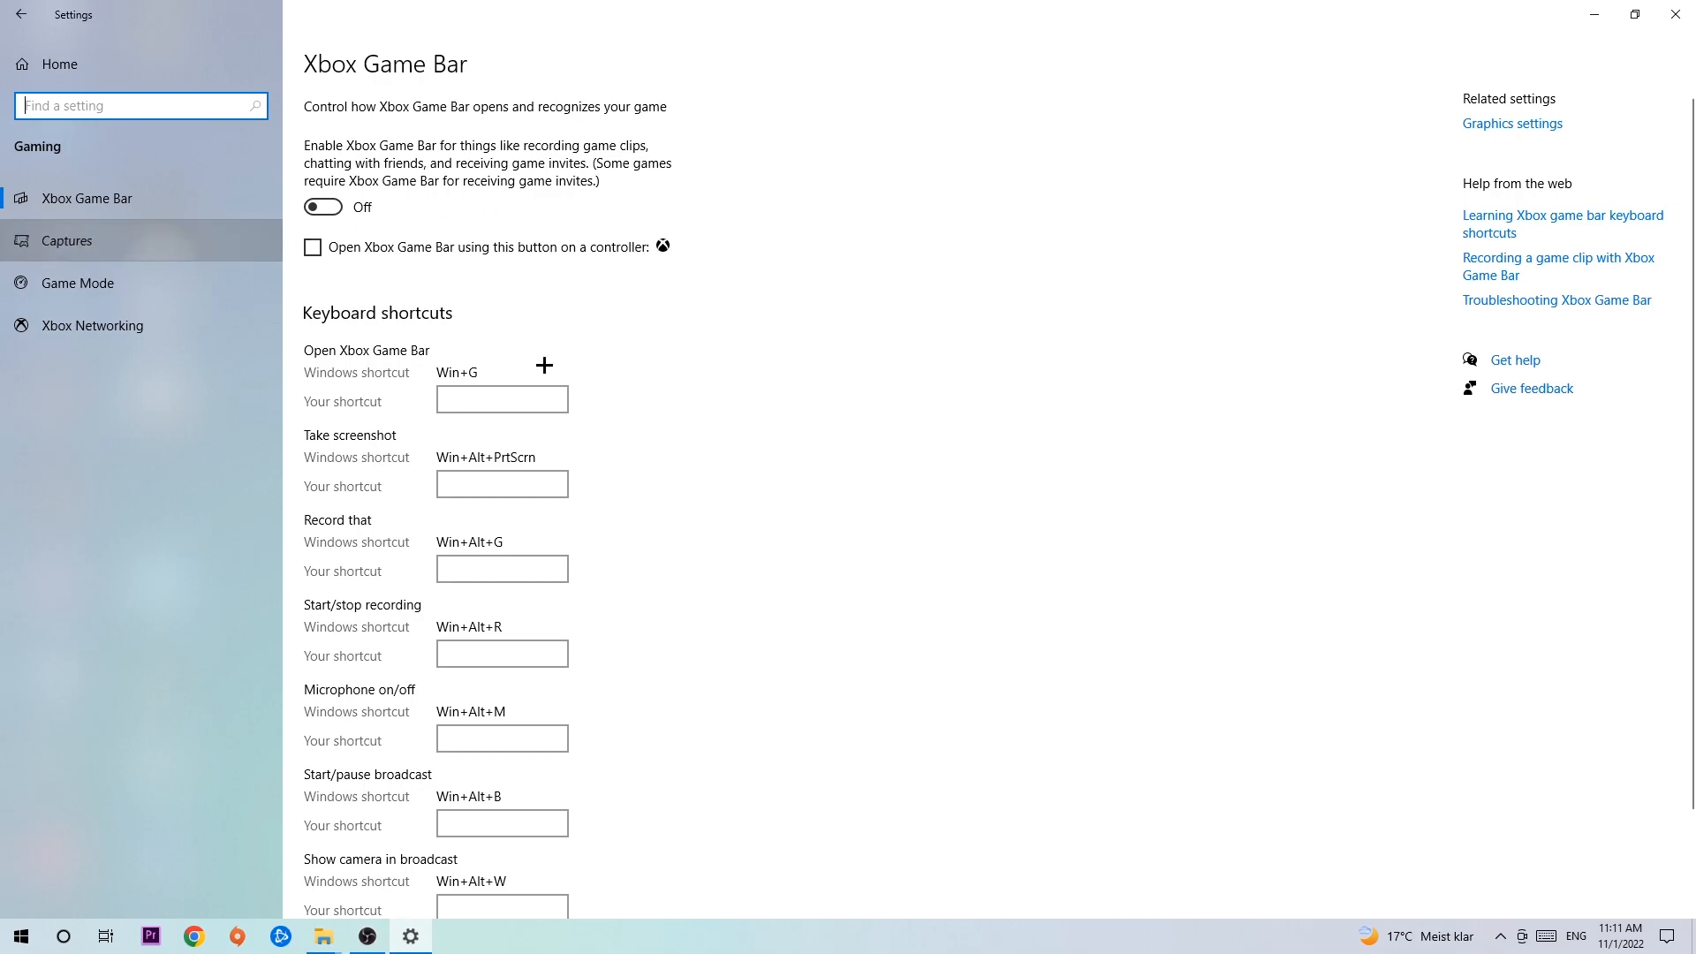
mouse_move(214, 411)
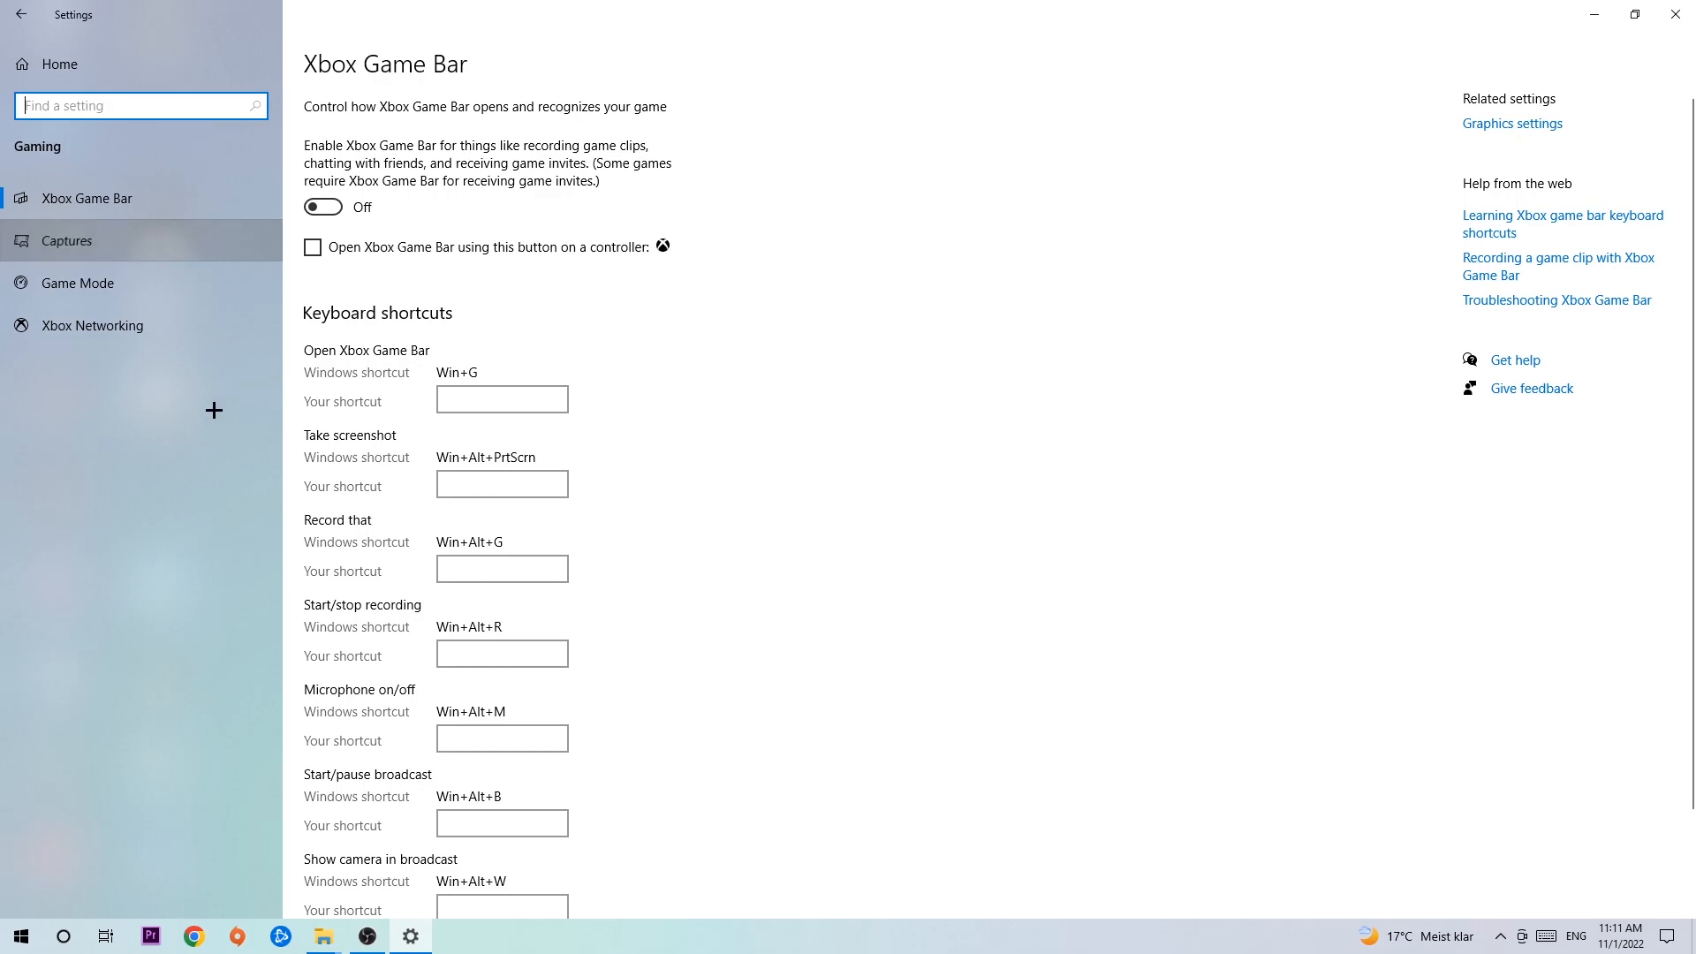
Show the Captures page, confirming background recording and recorded audio are Off.
left_click(66, 240)
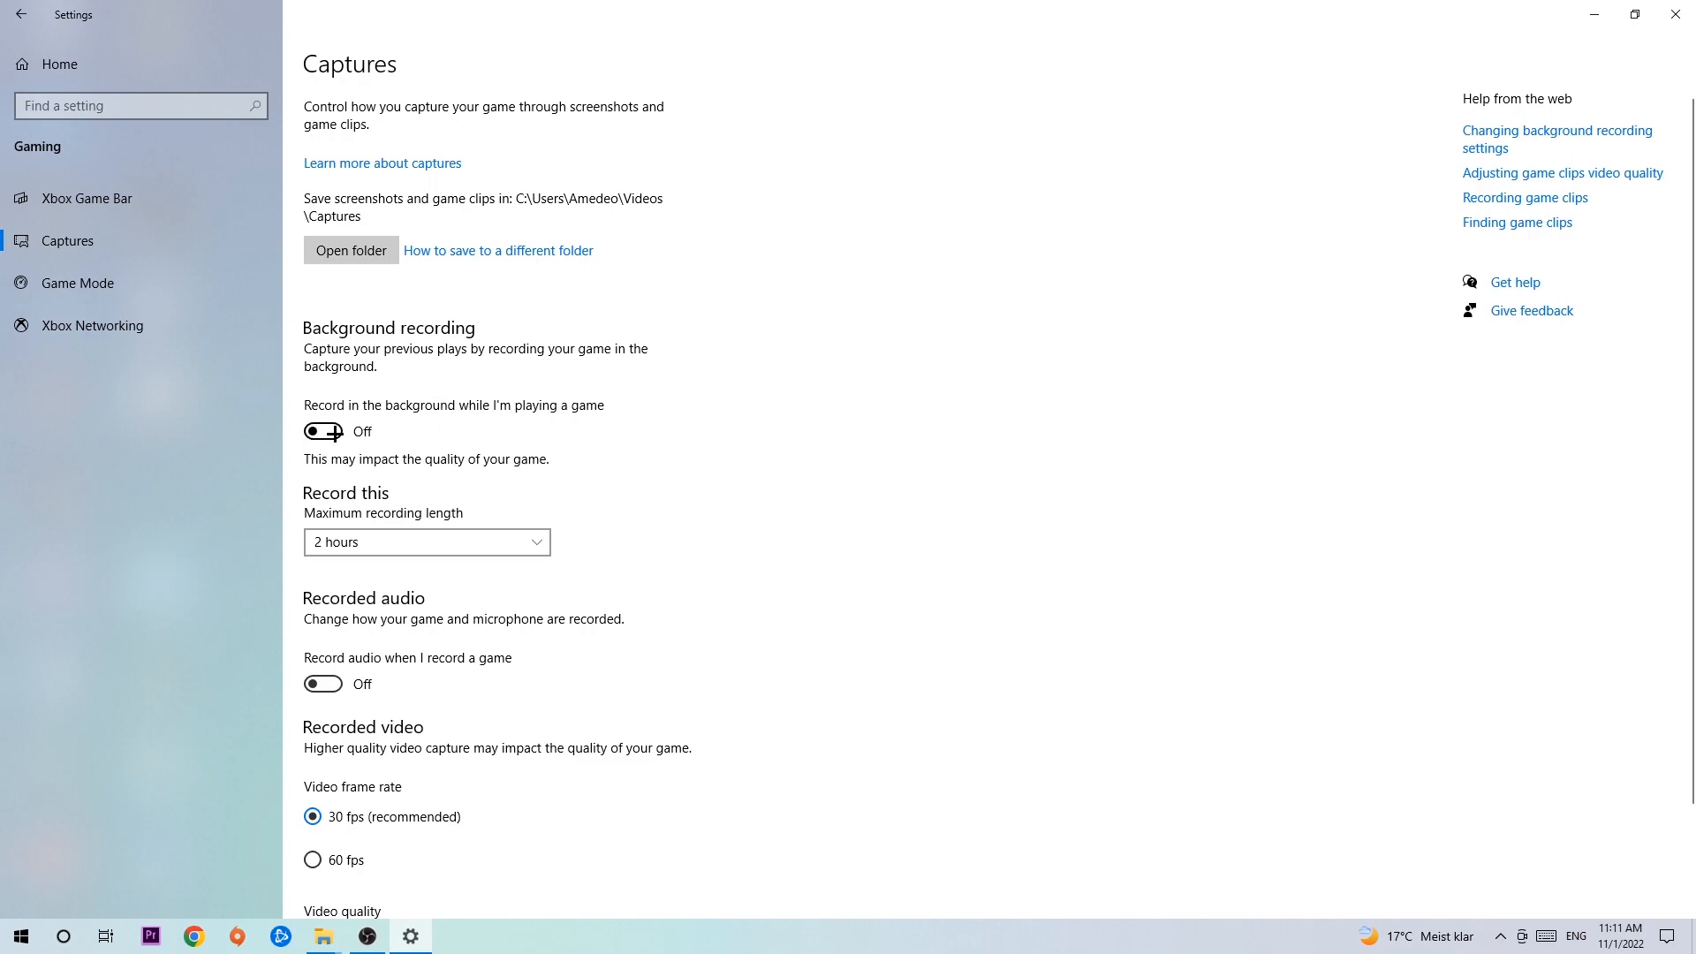
mouse_move(485, 363)
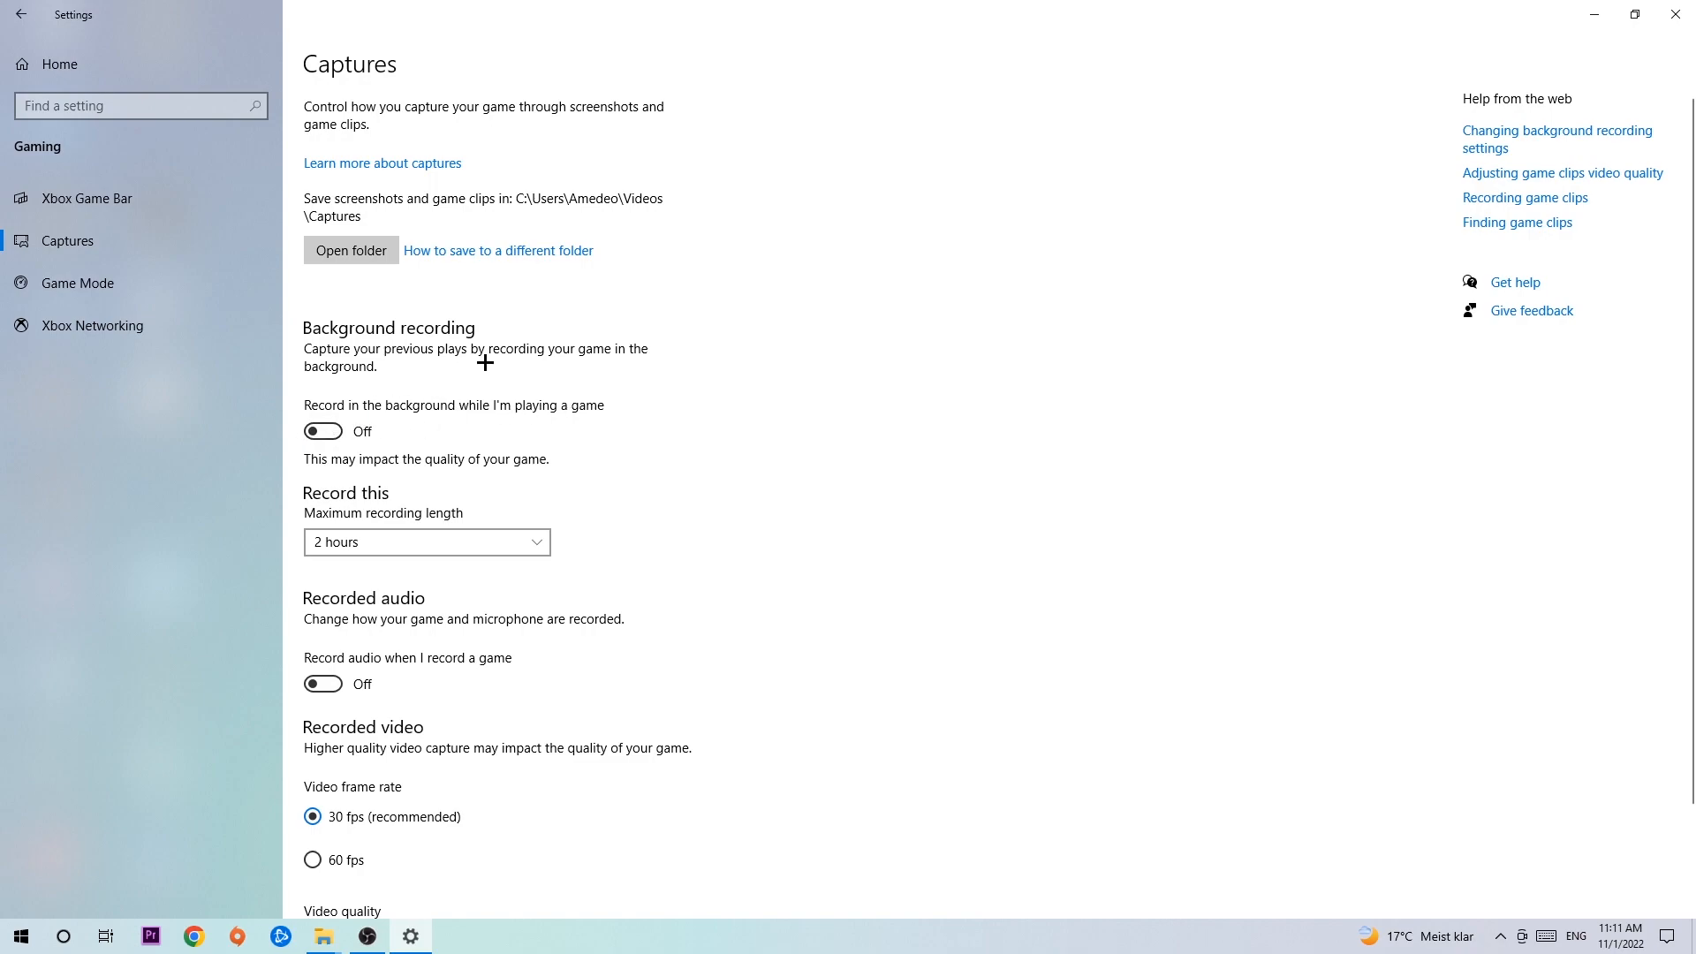
mouse_move(480, 371)
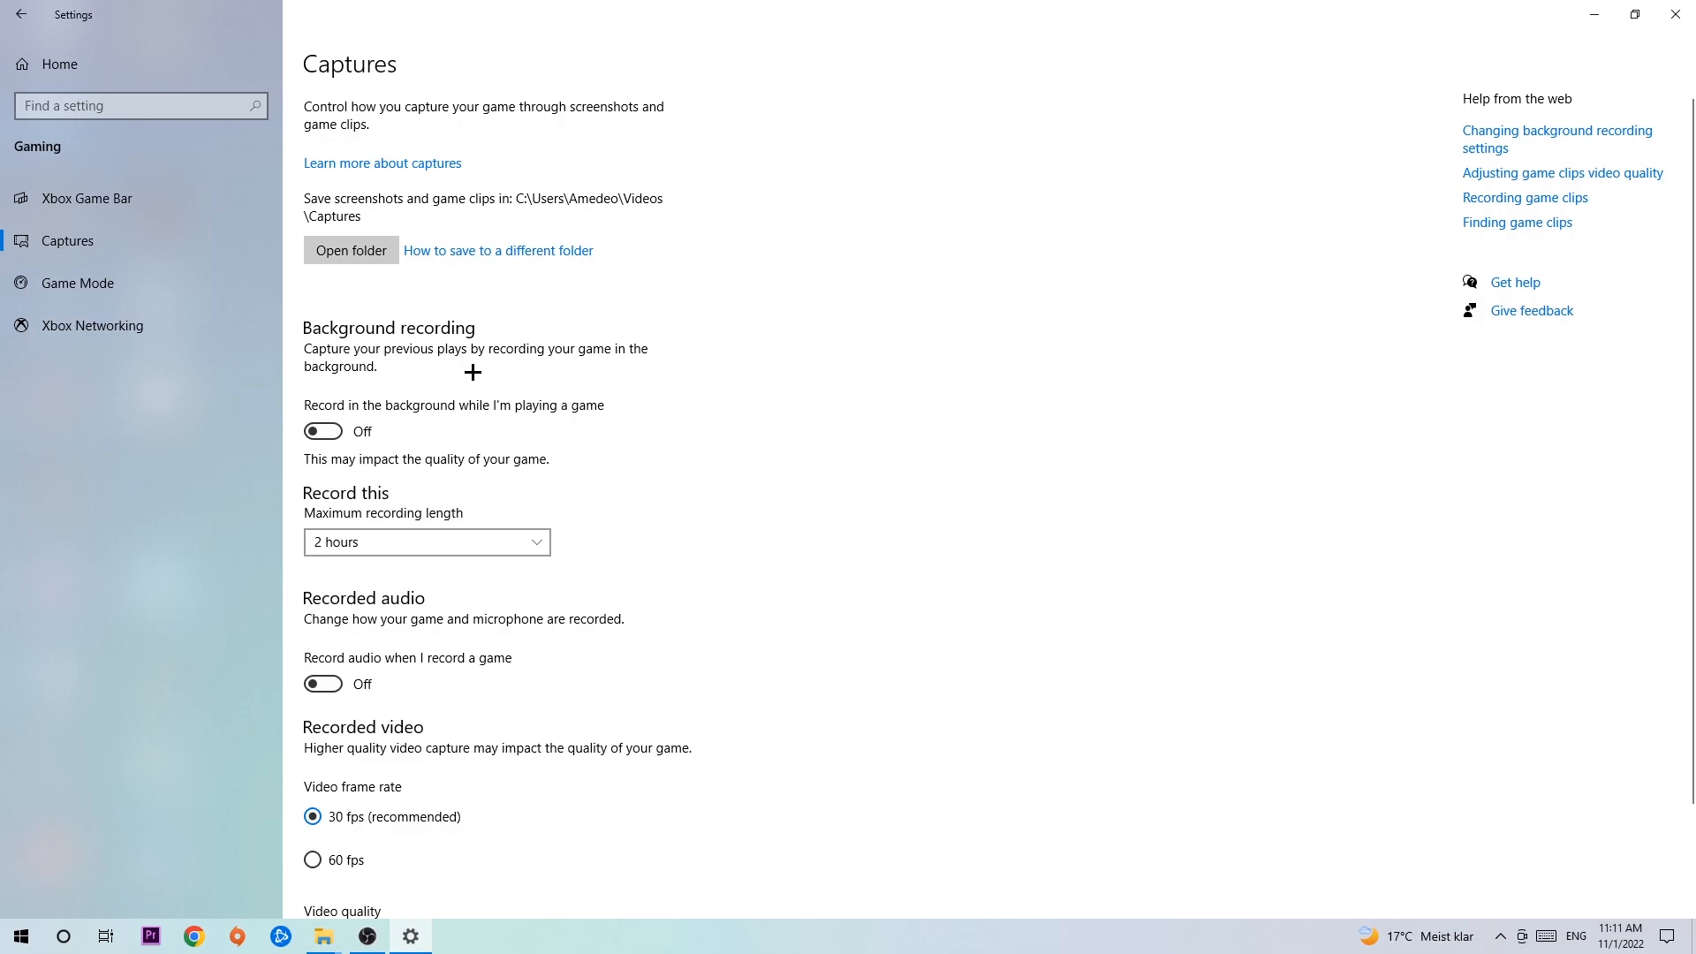
Show the Game Mode page, confirming Game Mode is On.
left_click(78, 285)
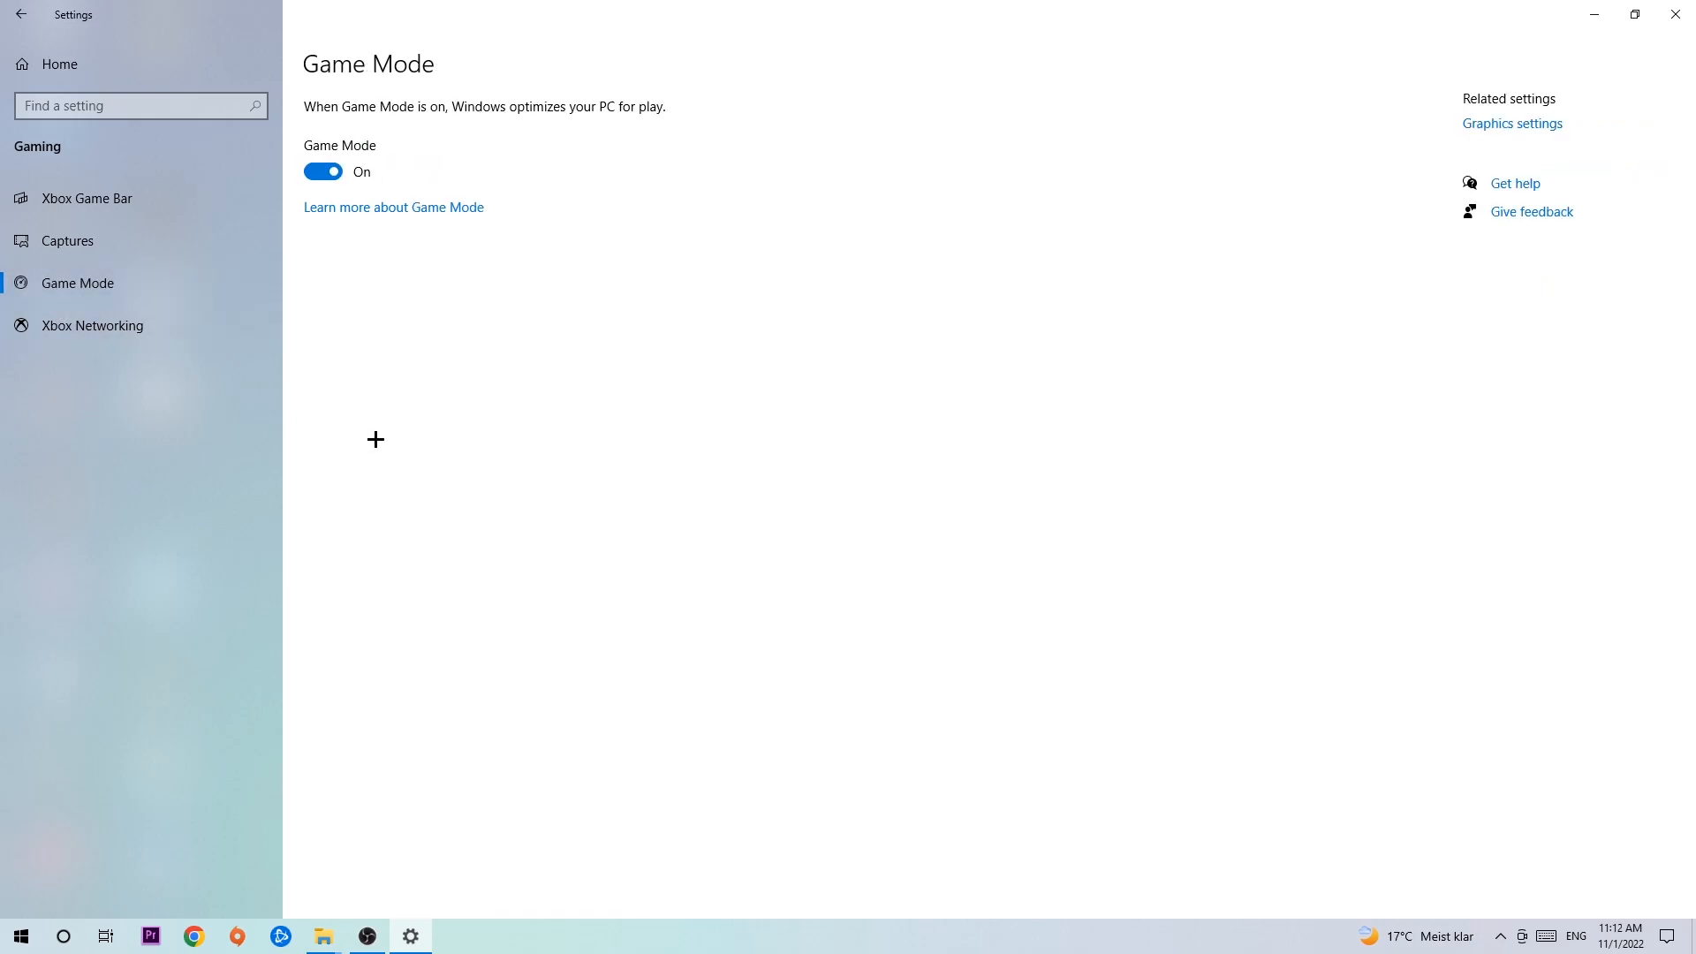
mouse_move(390, 413)
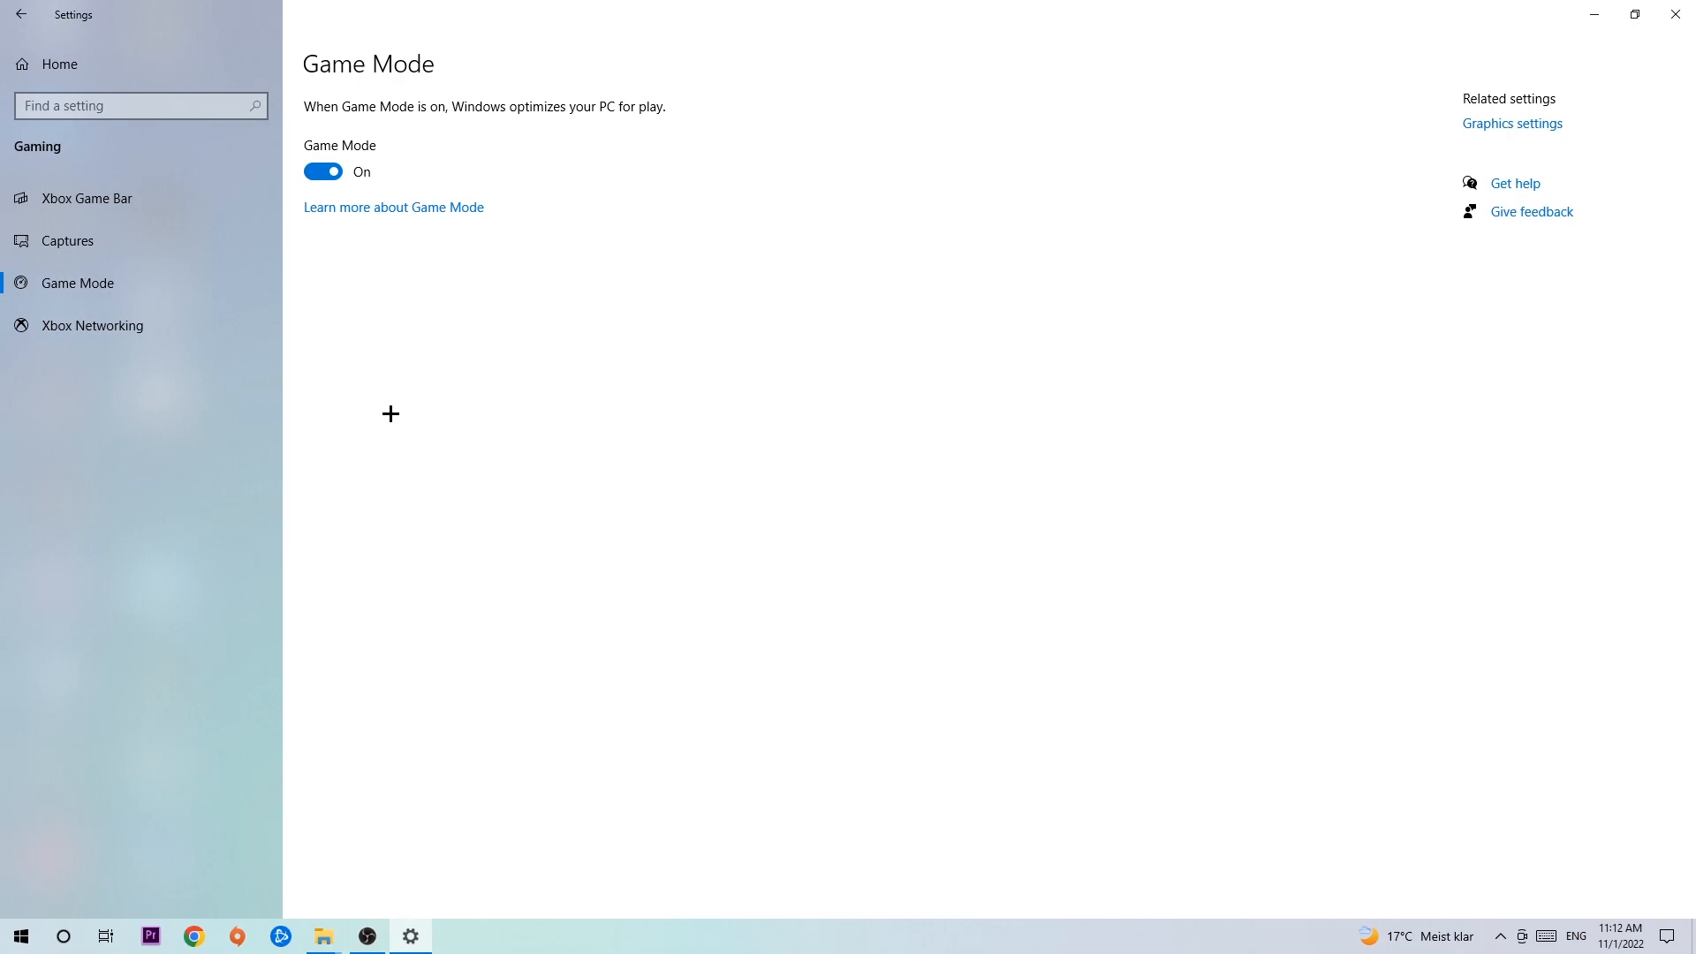
mouse_move(369, 297)
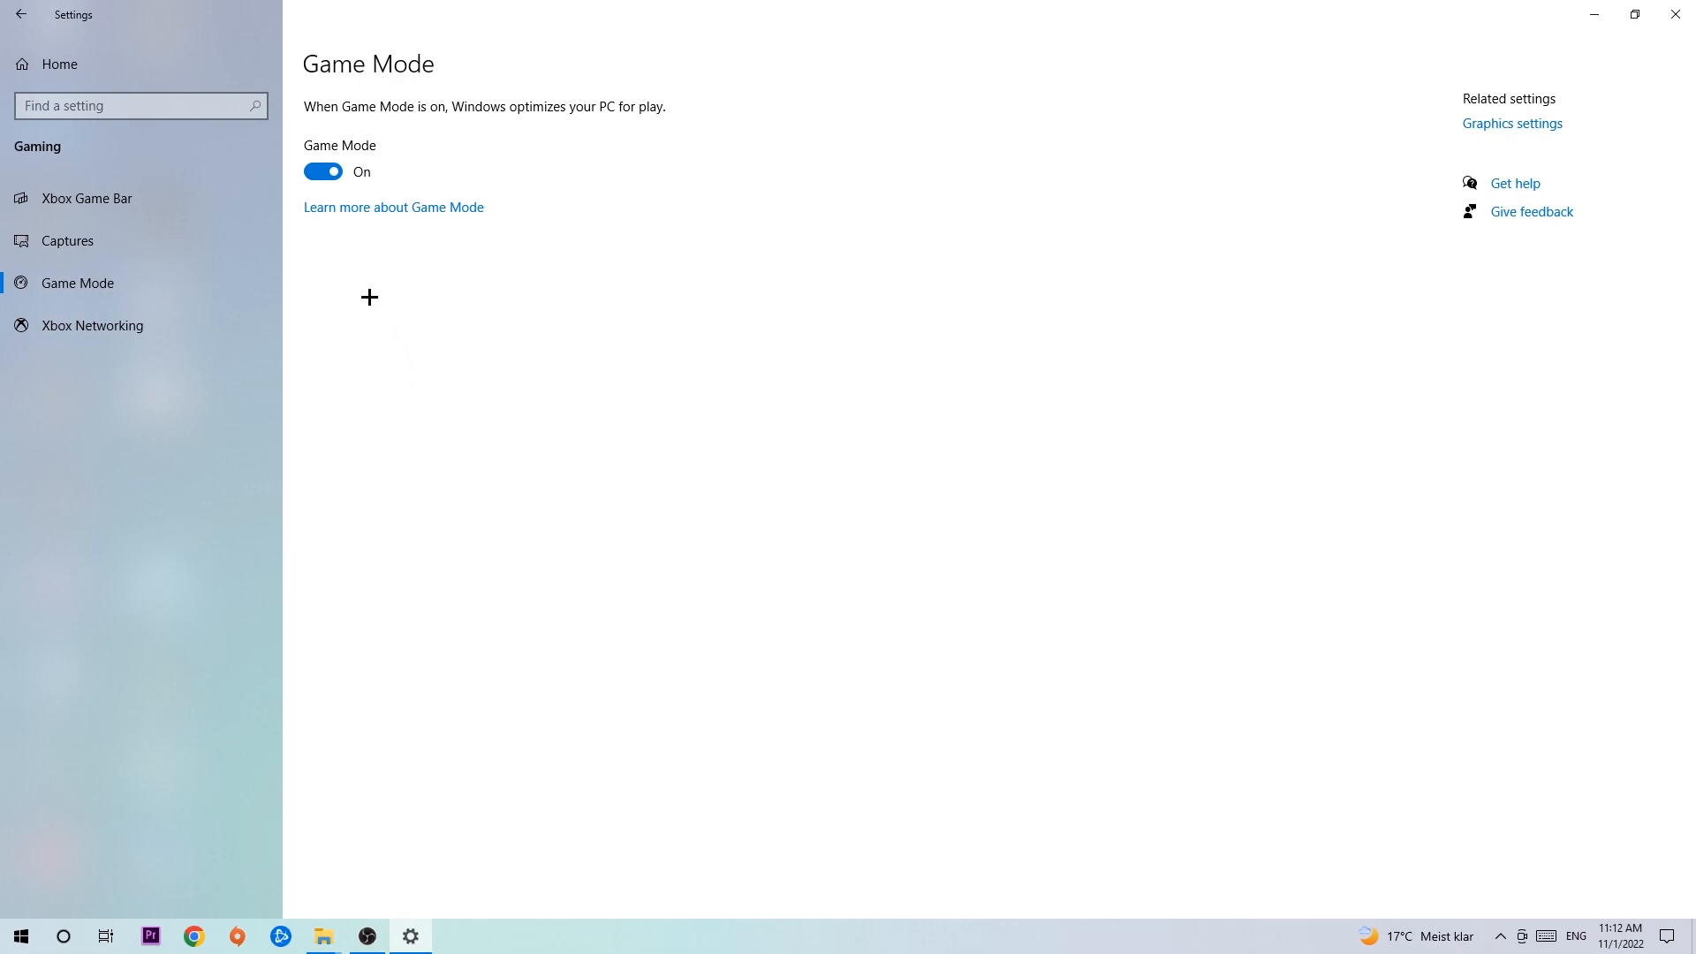
Return to Settings Home and view Windows Update under Update & Security, showing the PC up to date.
left_click(20, 14)
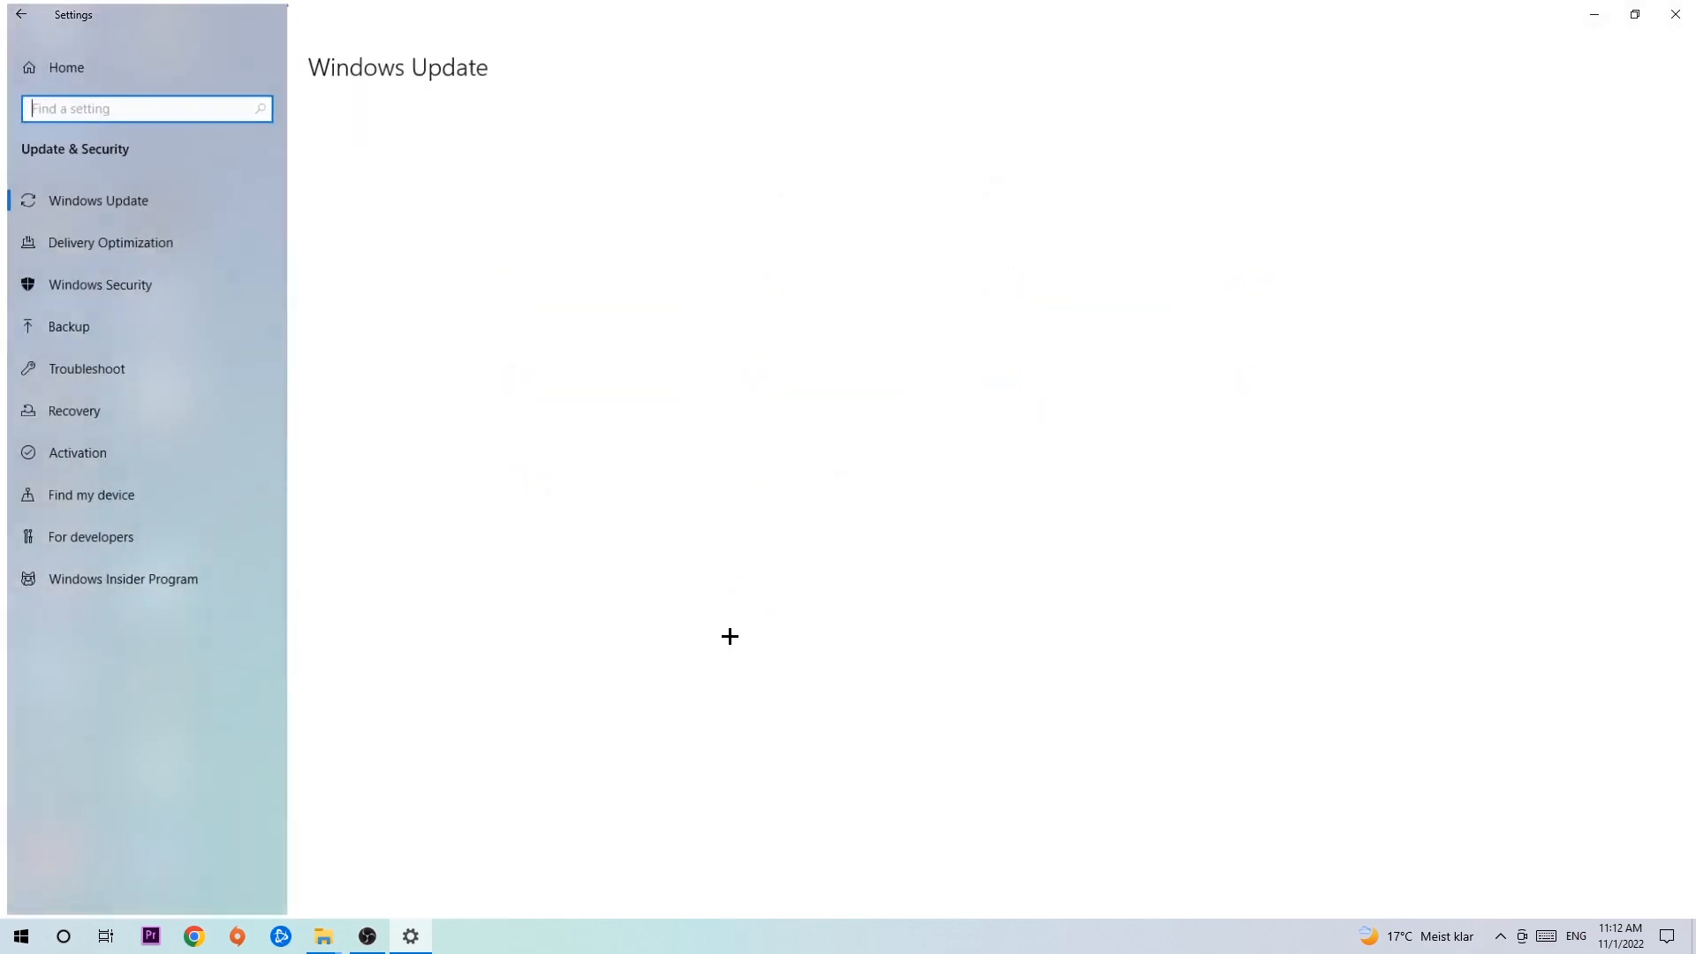
left_click(98, 201)
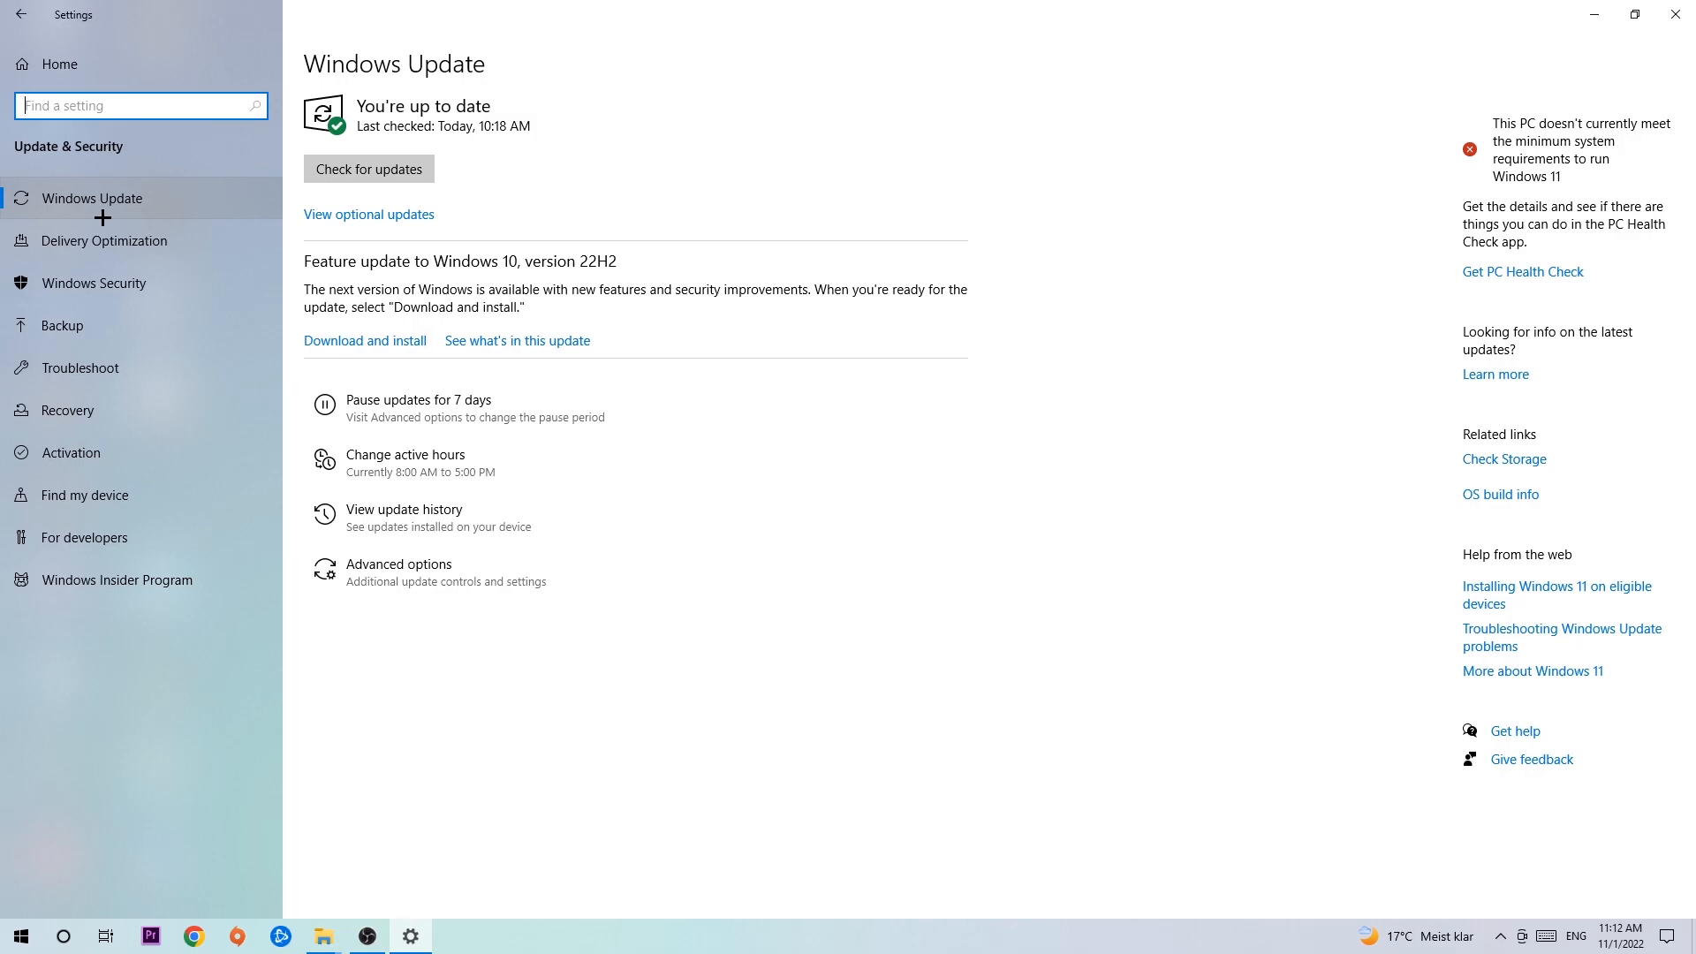
mouse_move(207, 184)
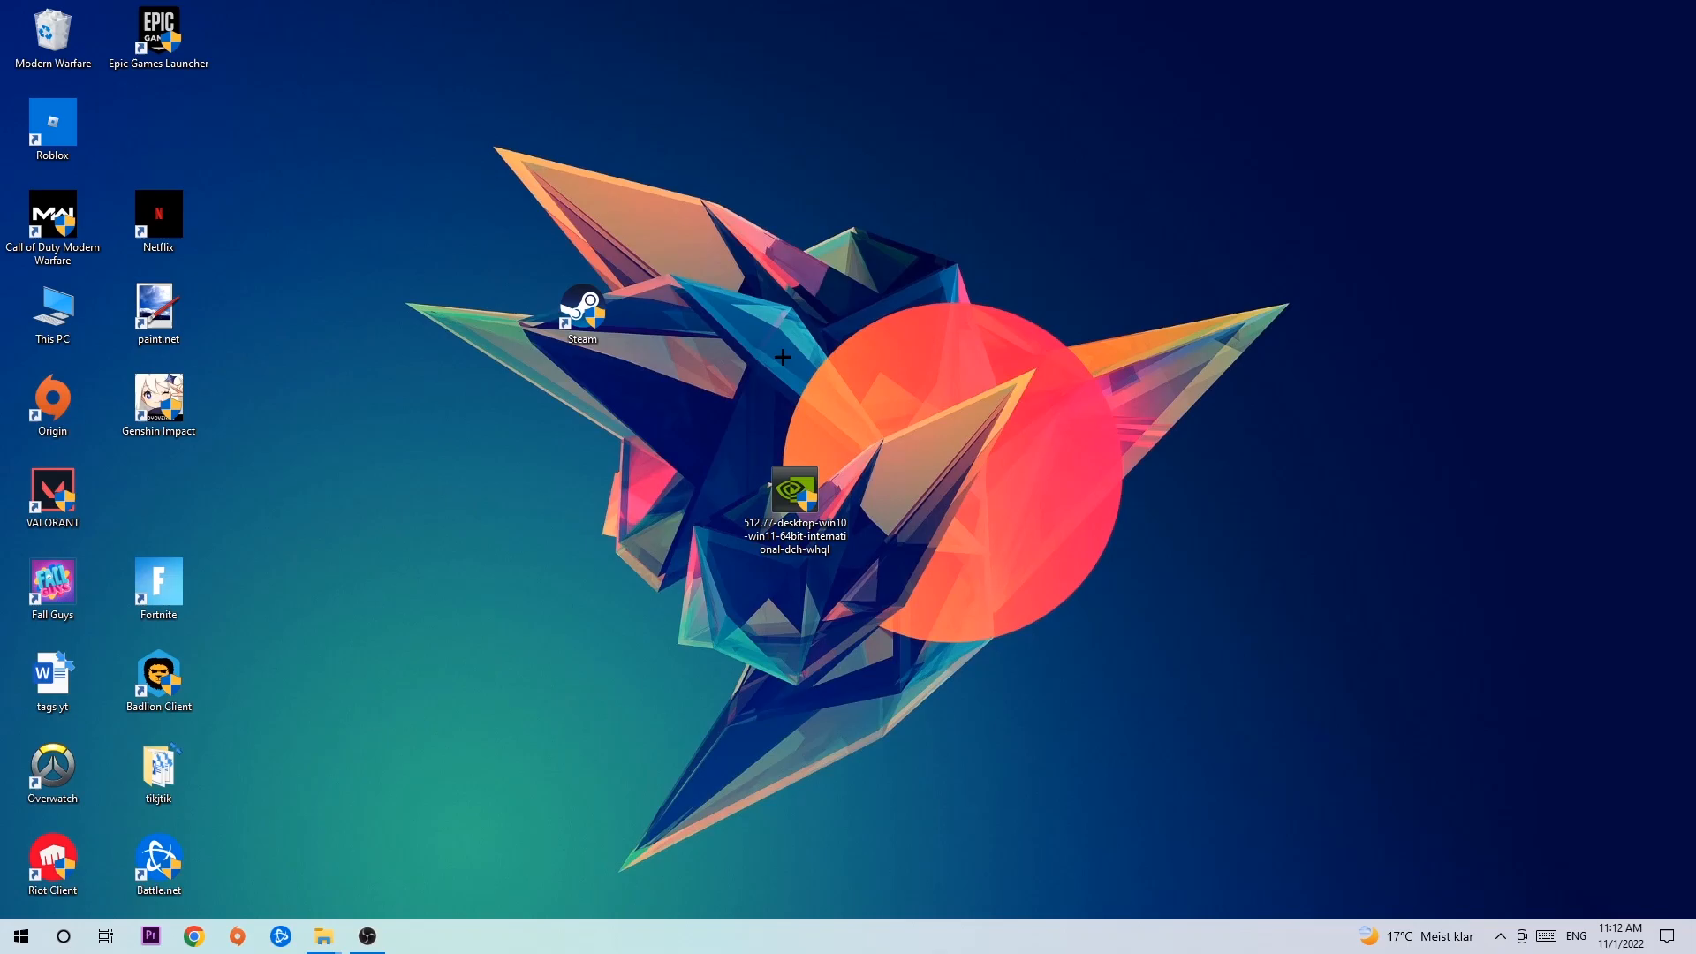
mouse_move(772, 333)
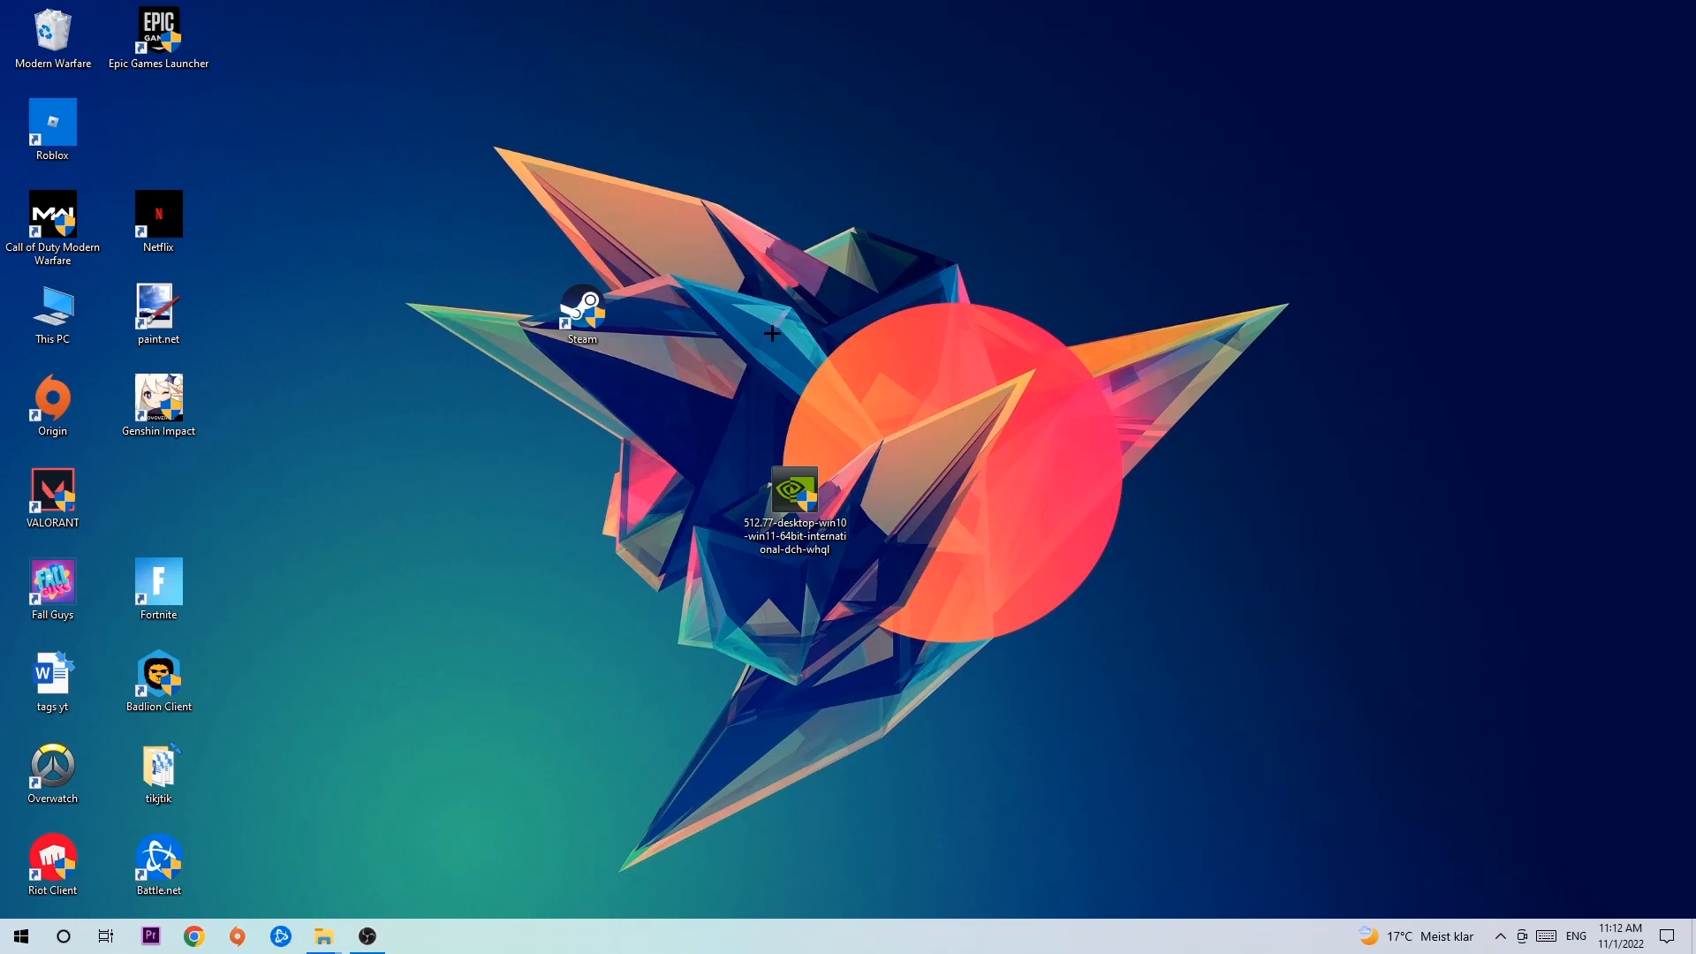
mouse_move(669, 317)
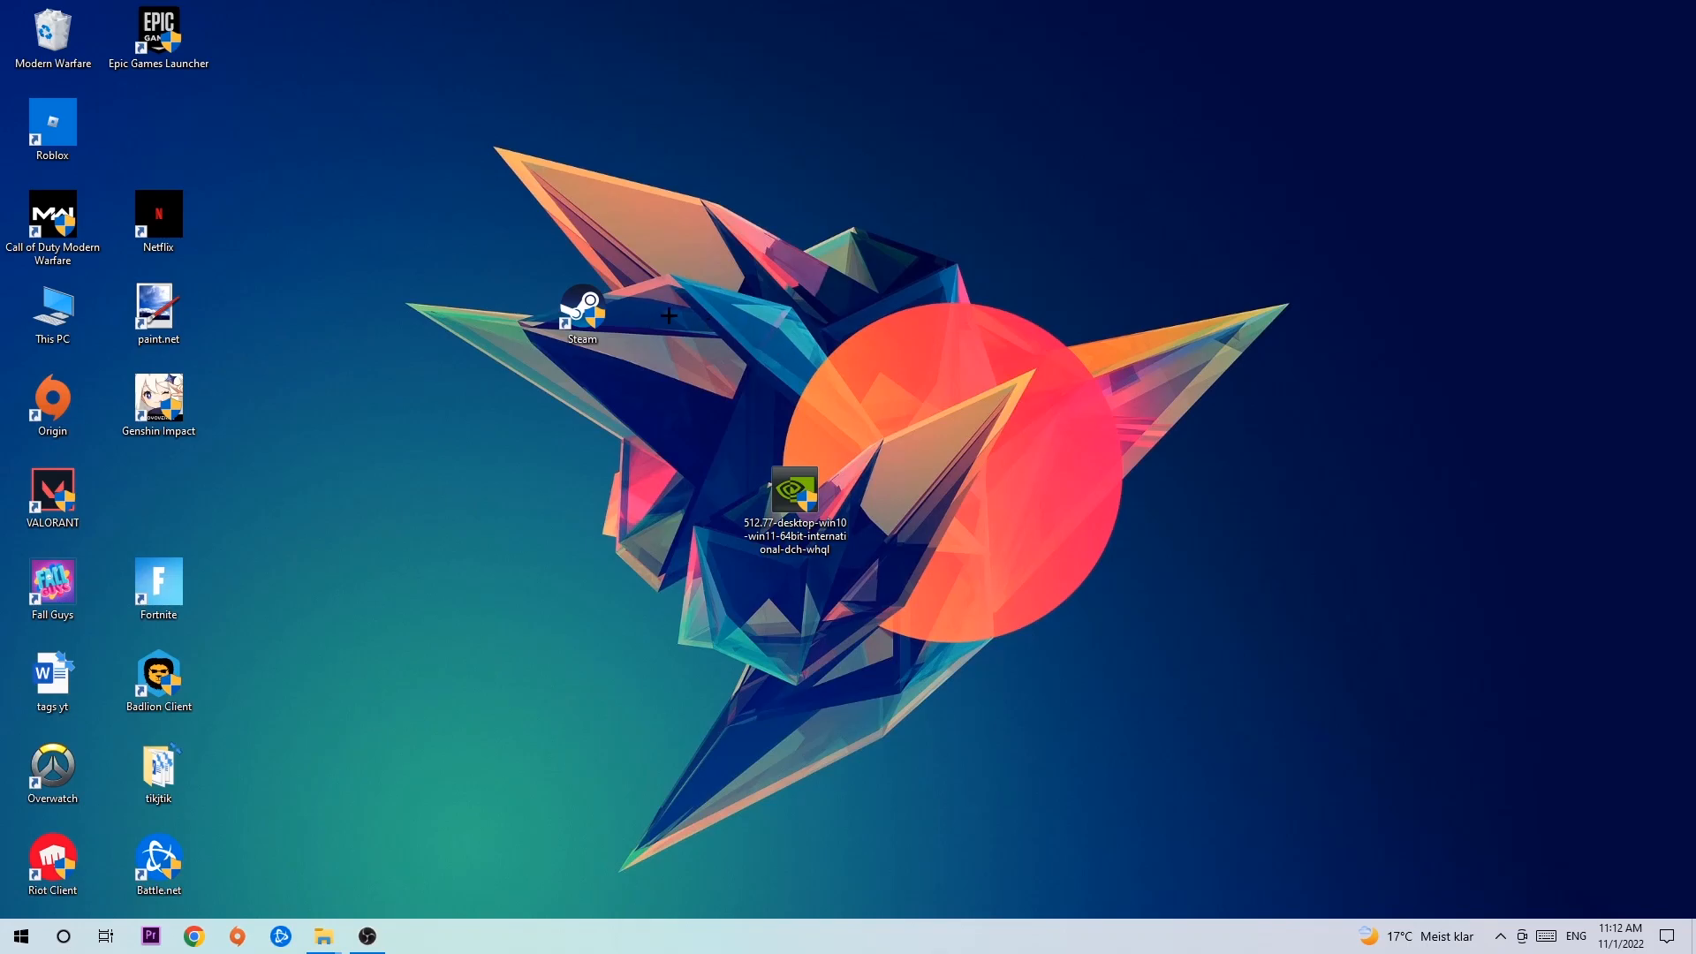